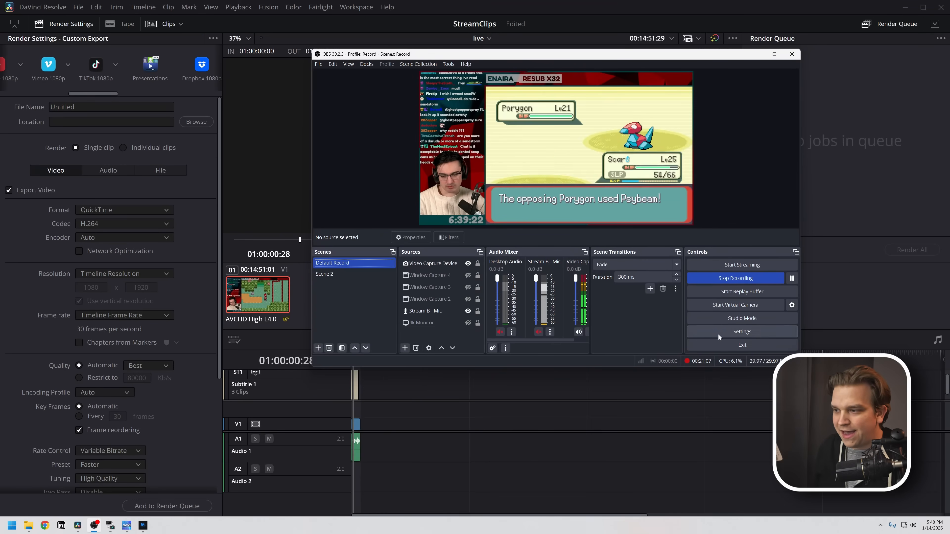
# Stop the OBS recording to save the .ts file and view the Output recording settings
pyautogui.click(735, 278)
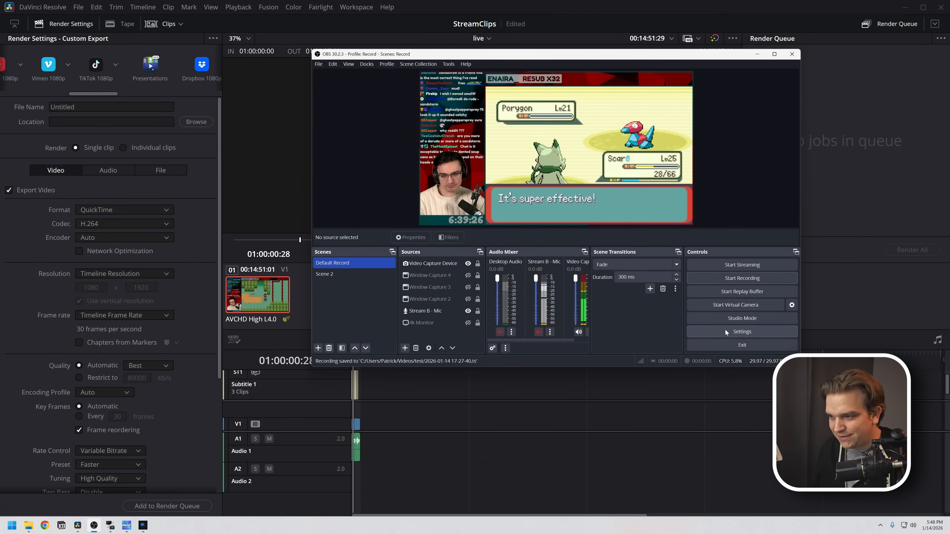
pyautogui.click(742, 331)
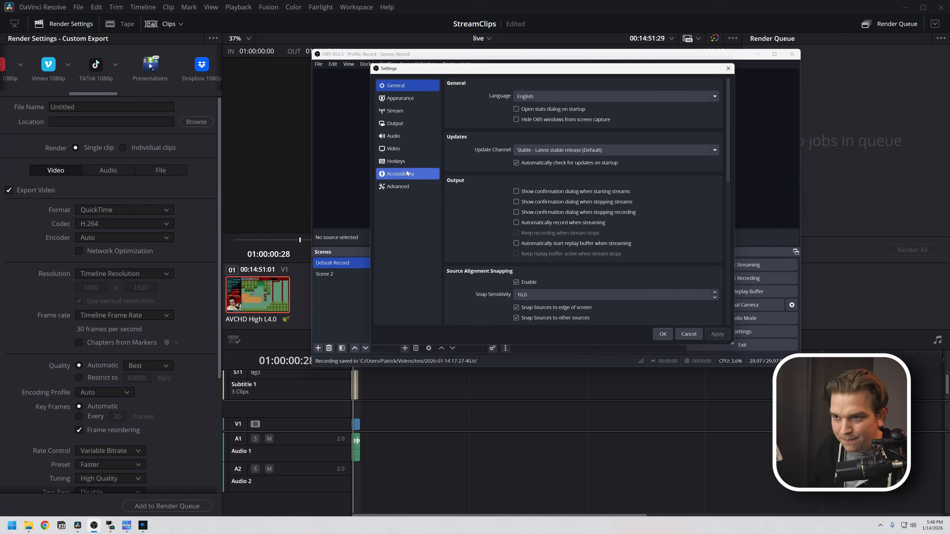
pyautogui.click(395, 123)
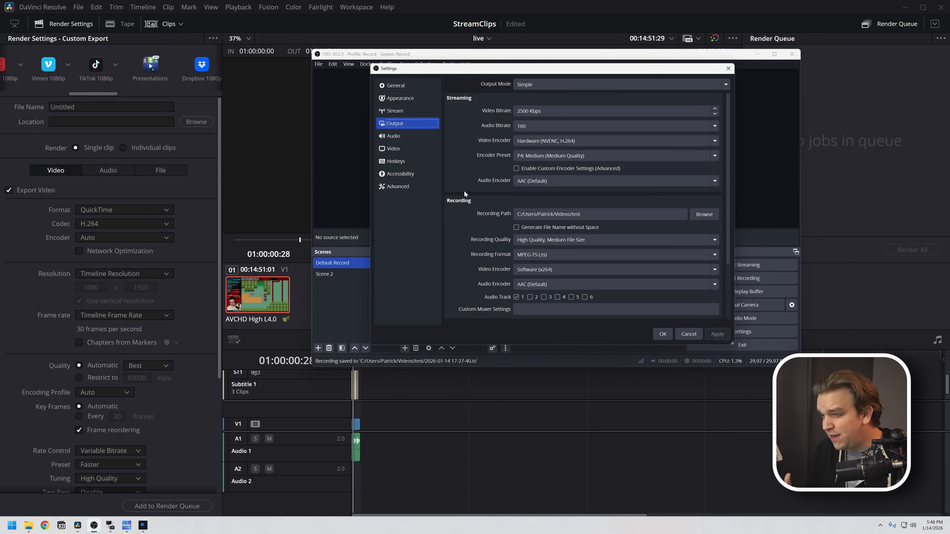
pyautogui.moveTo(492, 262)
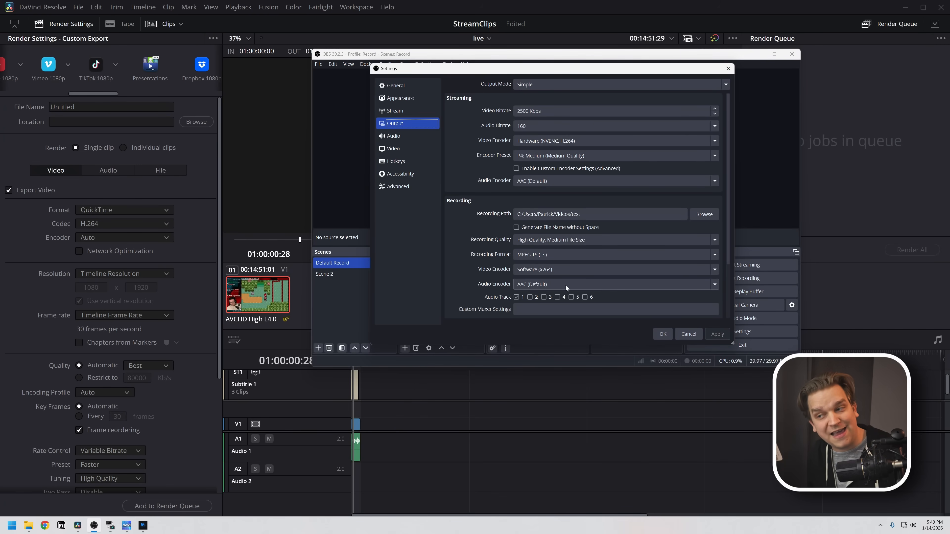
pyautogui.moveTo(570, 292)
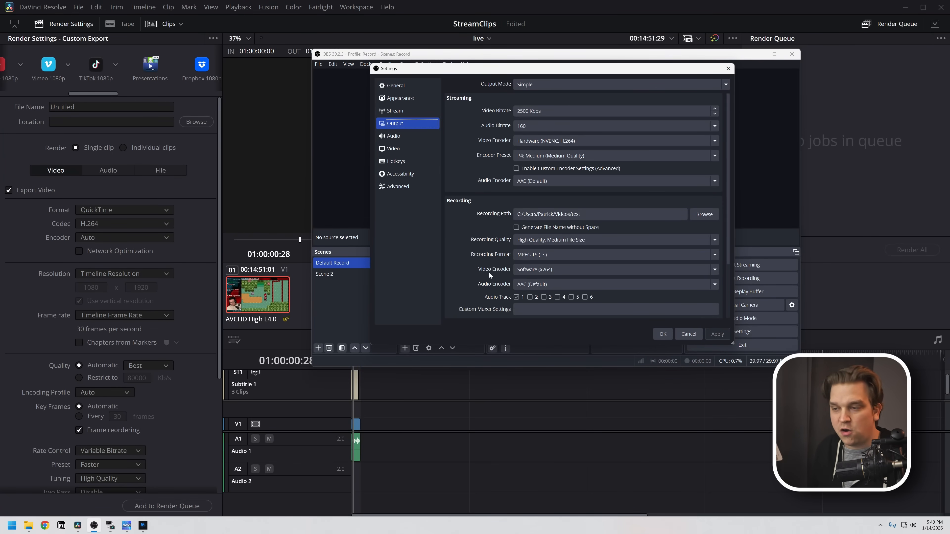
# Inspect the recording Video Encoder choices and cancel the settings unchanged
pyautogui.click(614, 269)
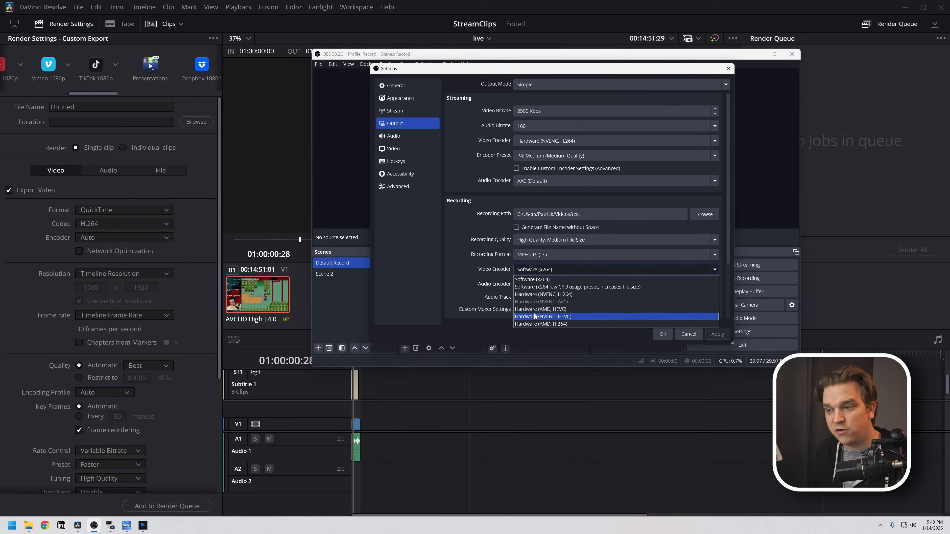
pyautogui.moveTo(536, 313)
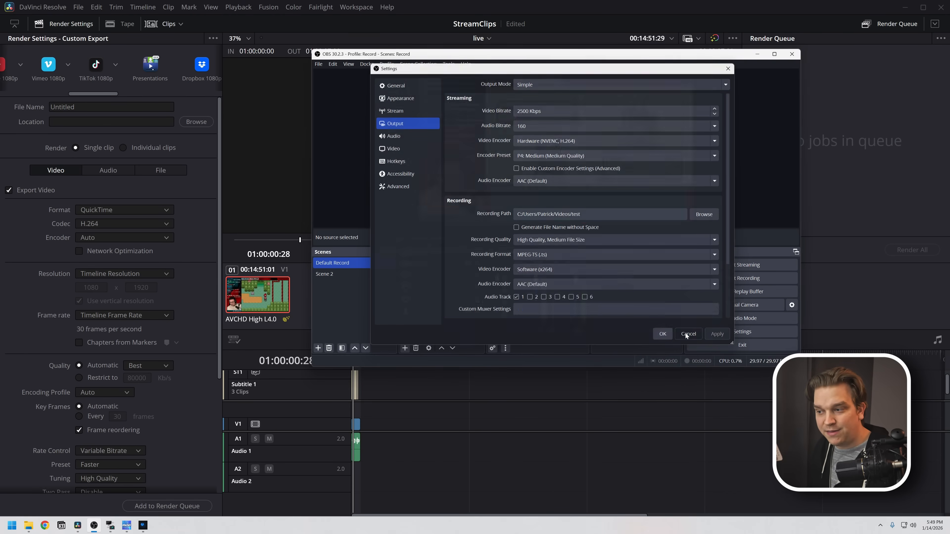
pyautogui.click(689, 334)
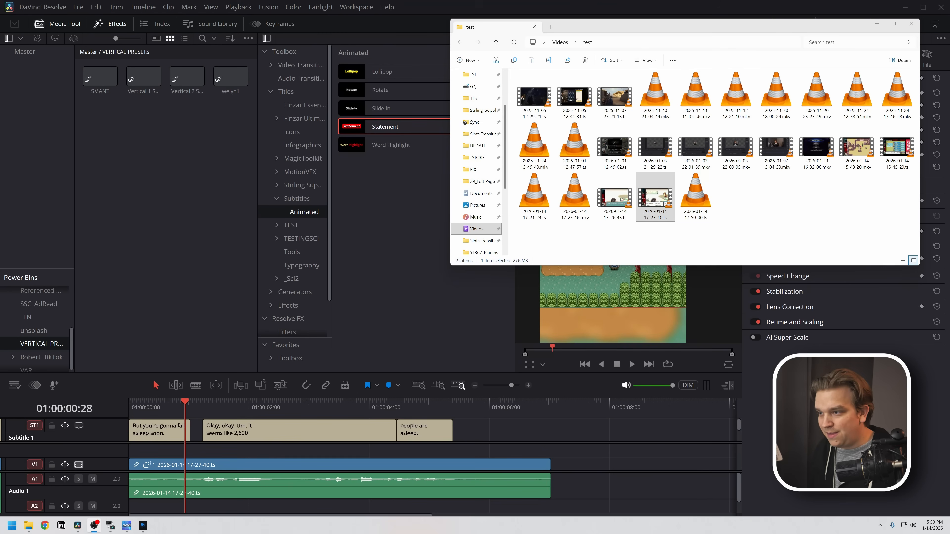
pyautogui.moveTo(235, 212)
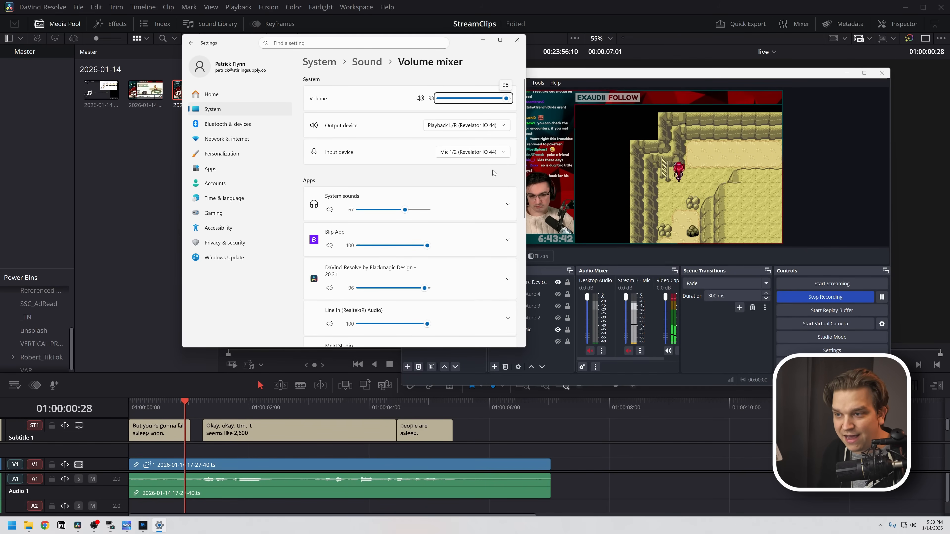
# Expand Meld Studio in the volume mixer to show its Default output and input devices
pyautogui.scroll(-3)
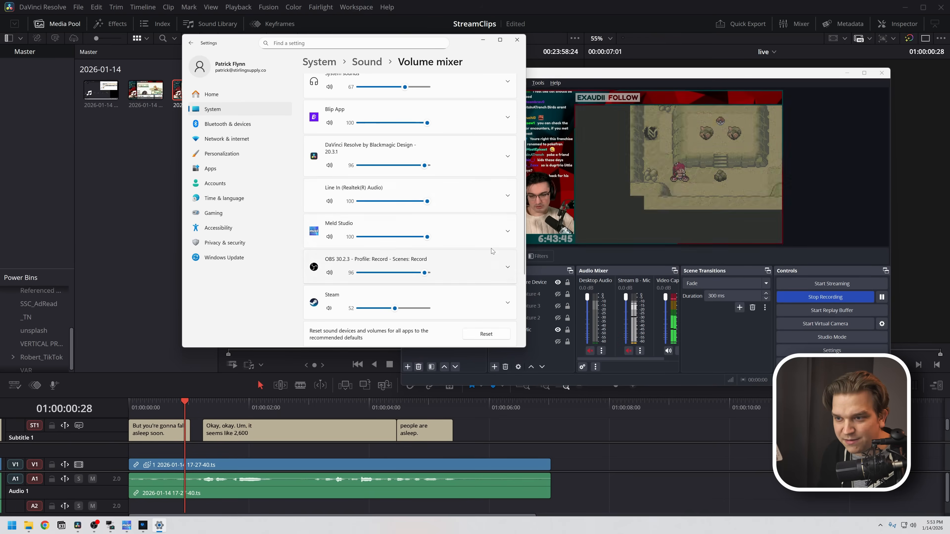
pyautogui.click(508, 231)
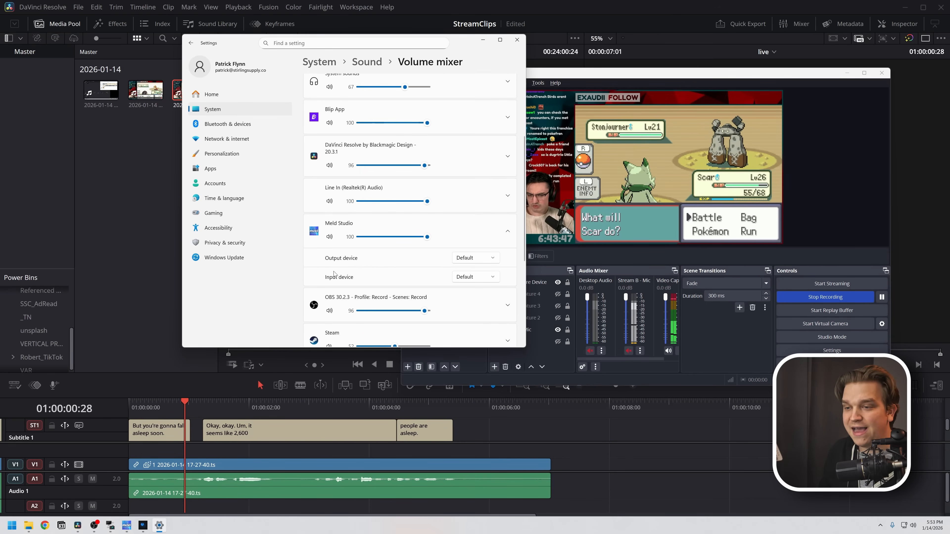